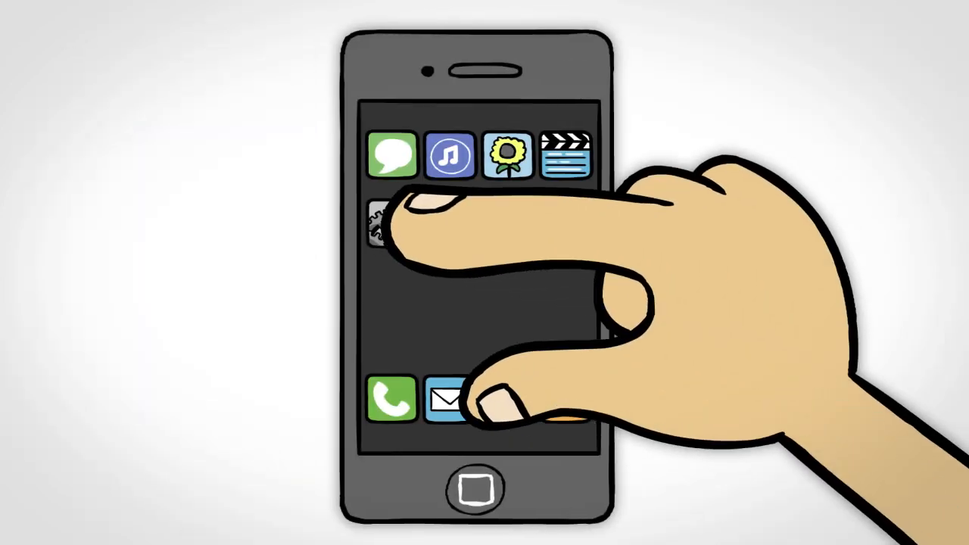
left_click(390, 224)
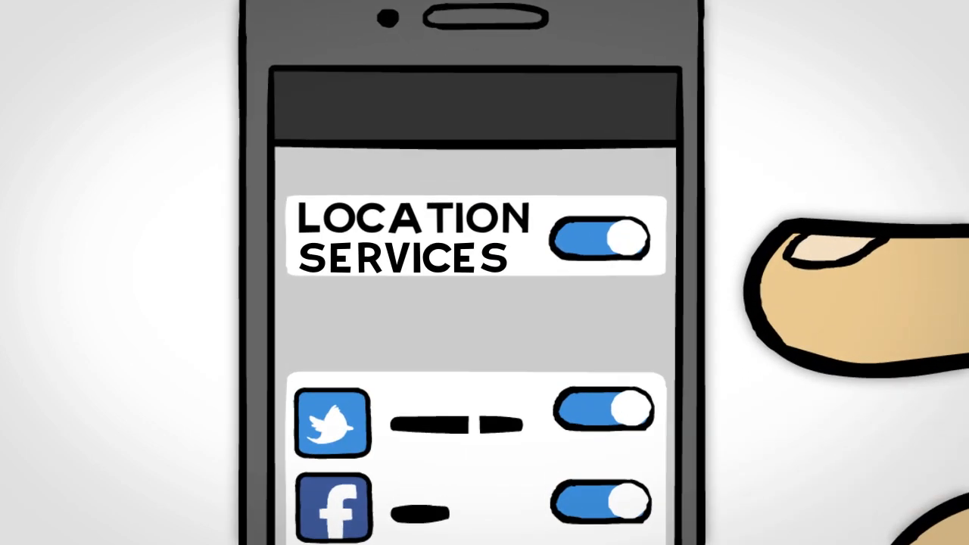
left_click(601, 238)
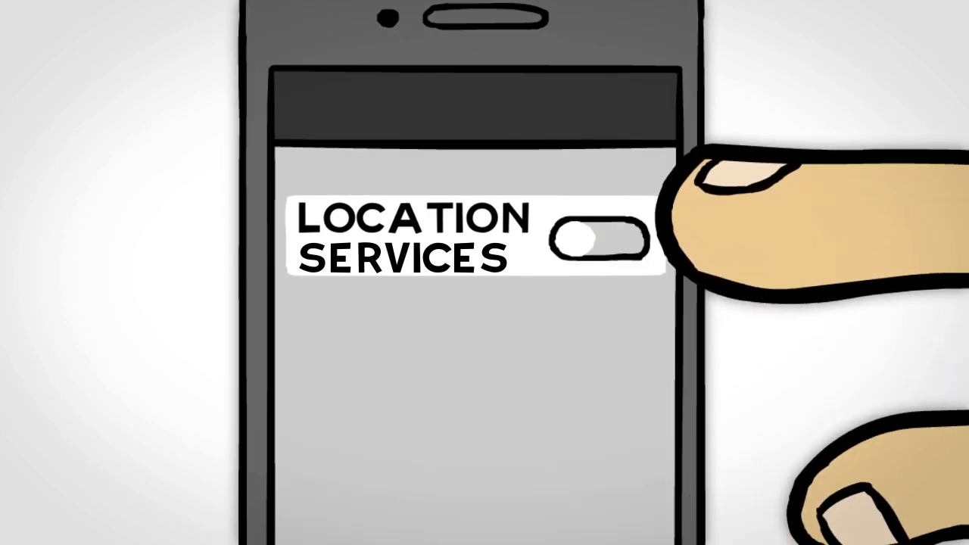
left_click(601, 239)
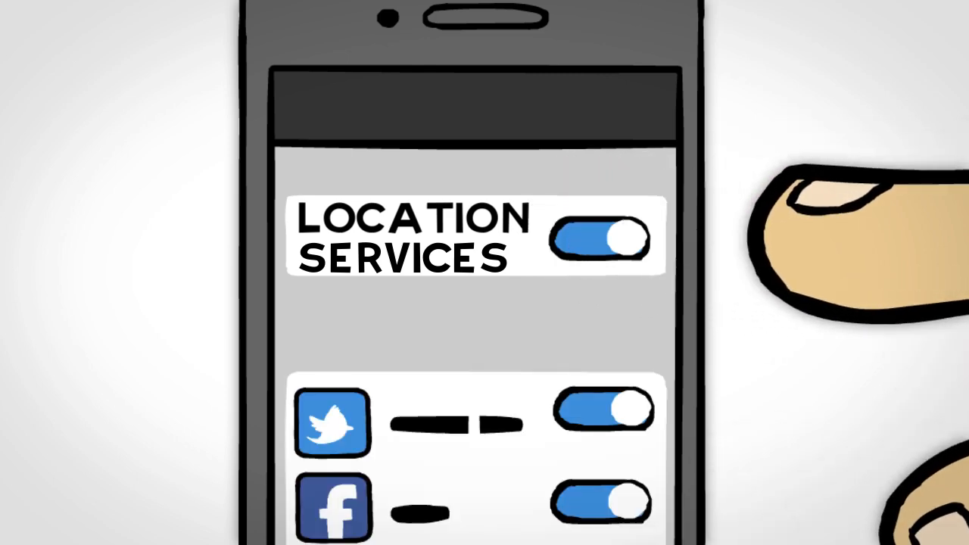
scroll("down", 3)
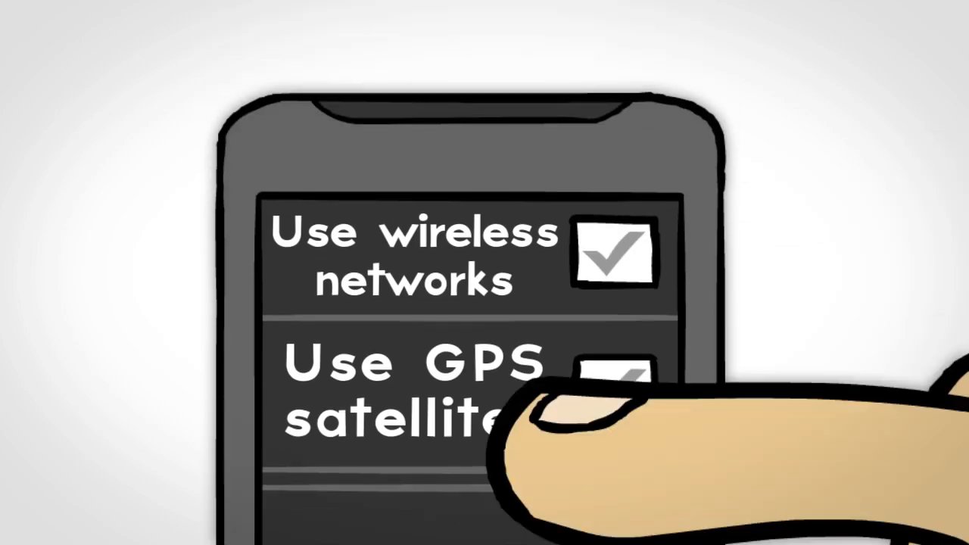
left_click(613, 371)
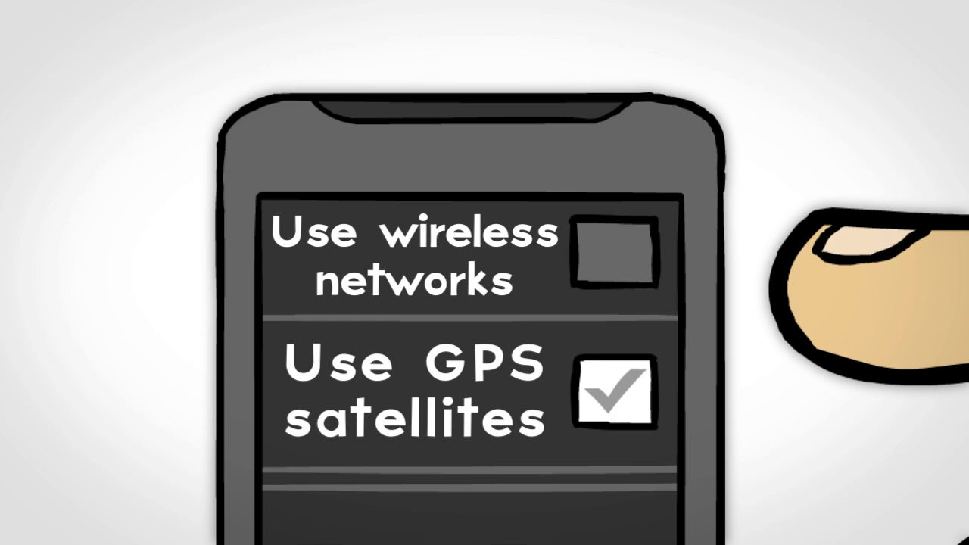
left_click(613, 390)
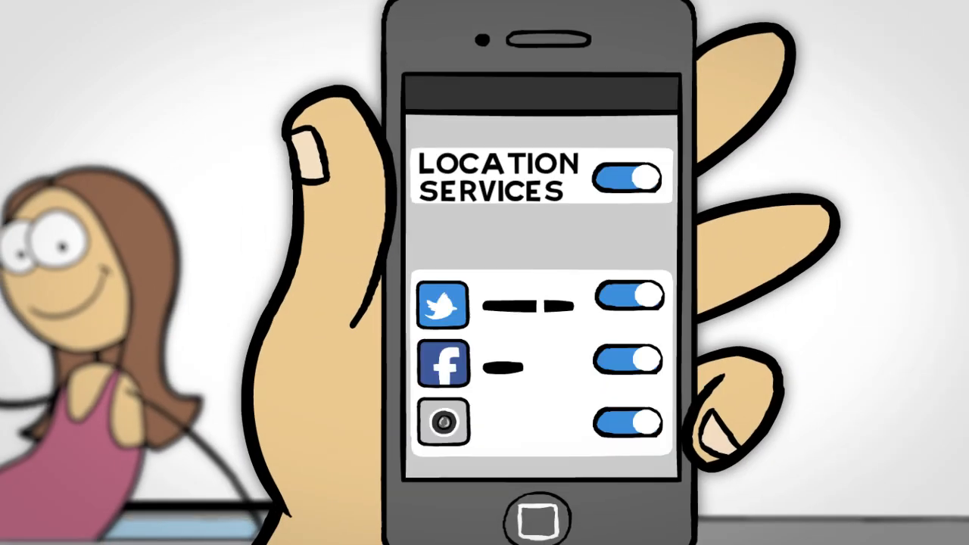
left_click(629, 178)
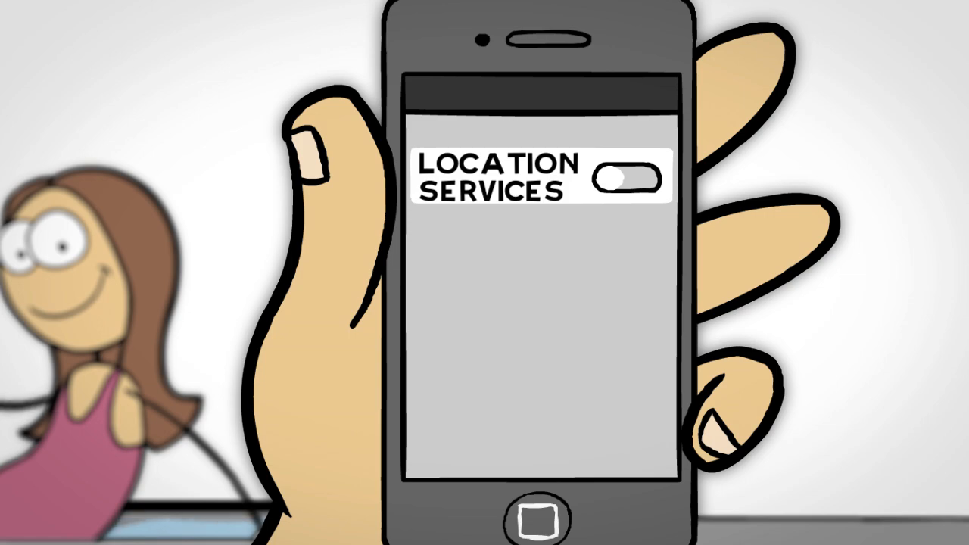